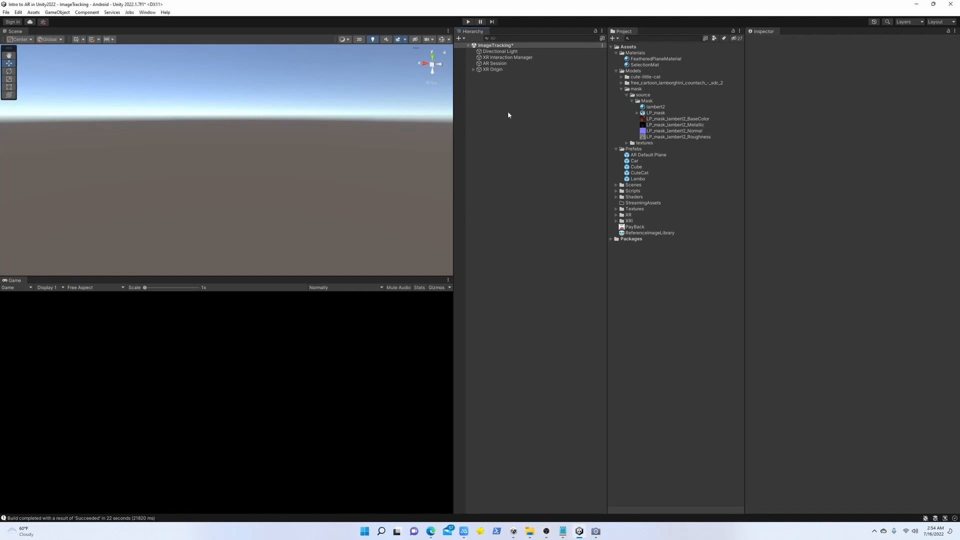
pyautogui.moveTo(458, 367)
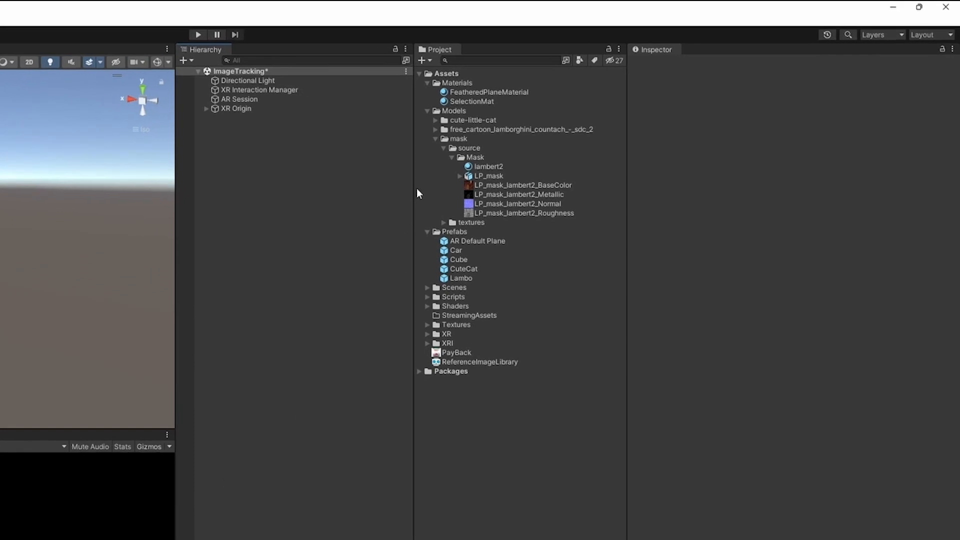
# Collapse the Assets/Models/mask folder in the Project window
pyautogui.click(435, 138)
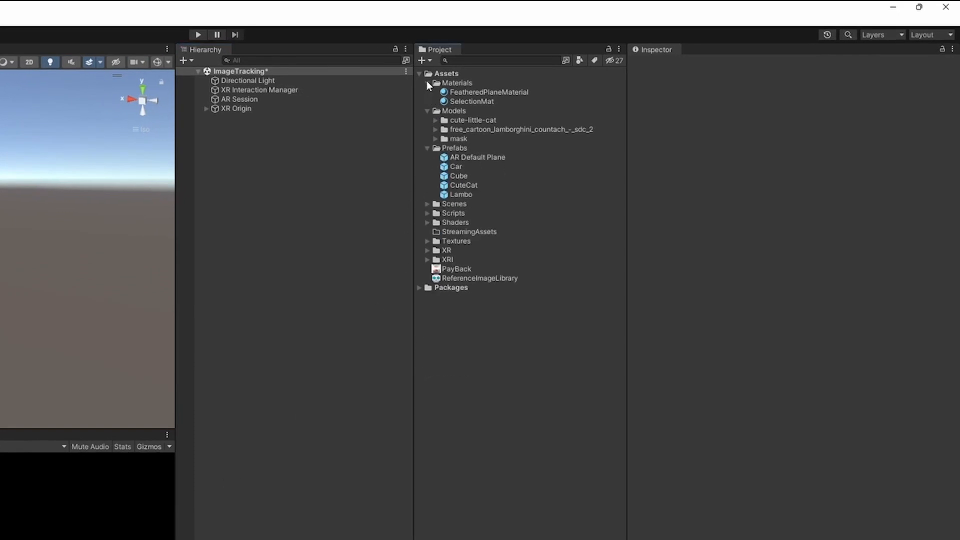
# Add an AR Default Face object from the XR menu to the ImageTracking scene and inspect its components
pyautogui.rightClick(276, 153)
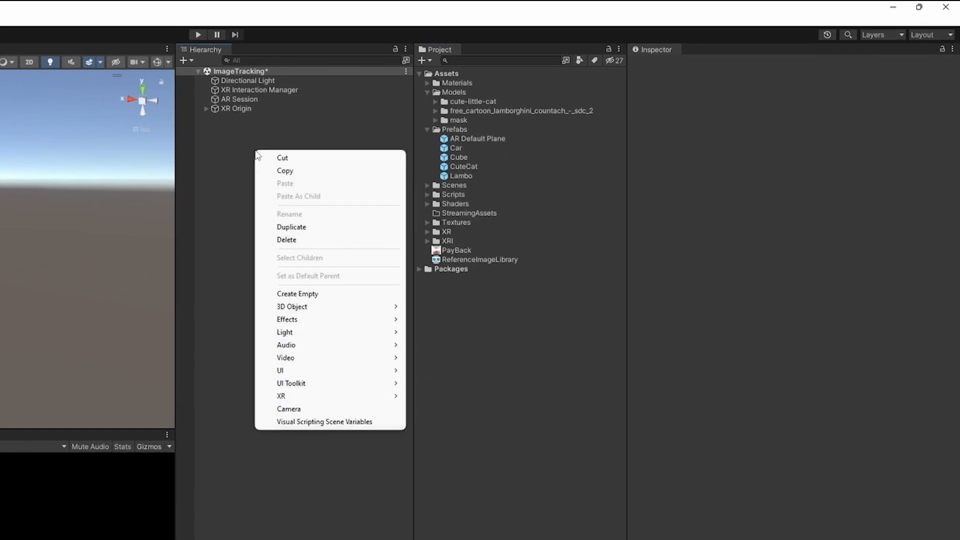
pyautogui.click(280, 396)
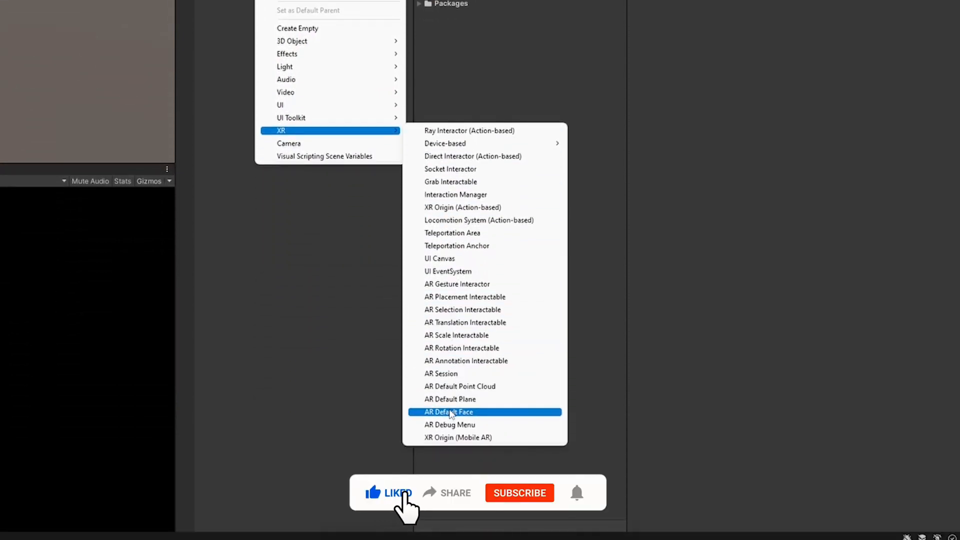
pyautogui.click(448, 411)
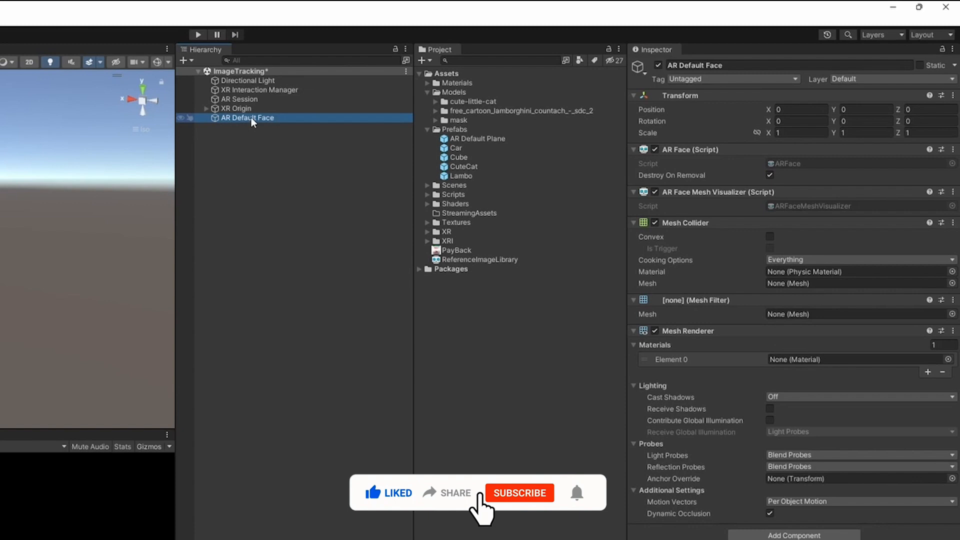
pyautogui.click(519, 493)
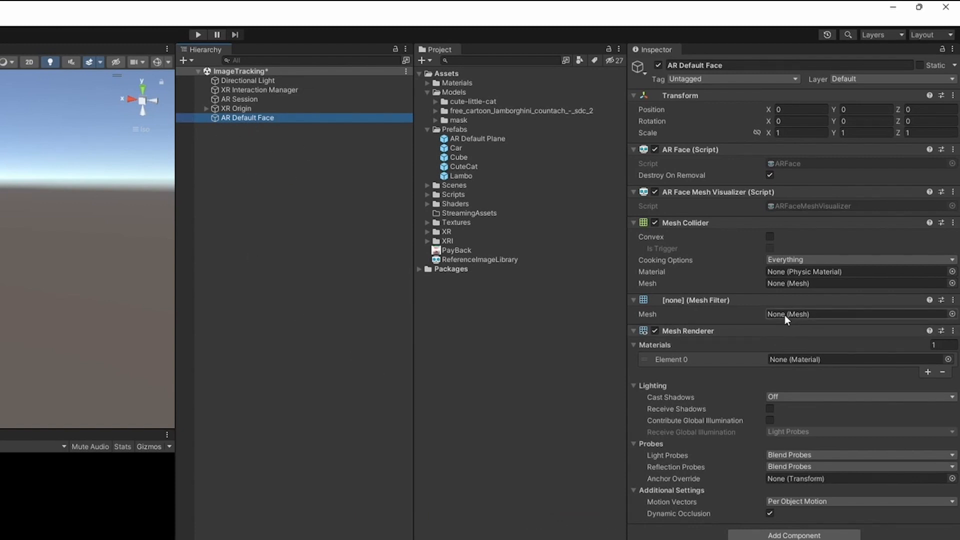
pyautogui.moveTo(924, 320)
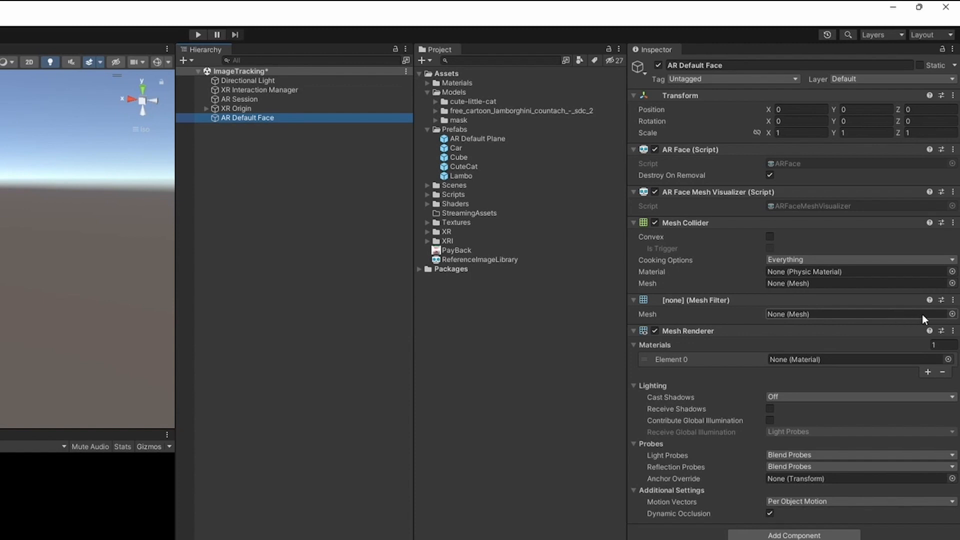
pyautogui.moveTo(769, 206)
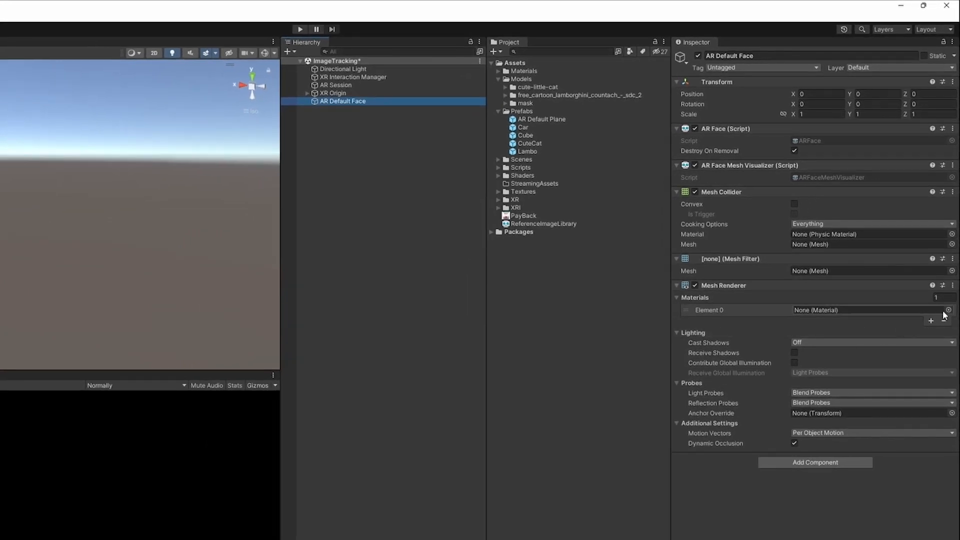
pyautogui.click(951, 310)
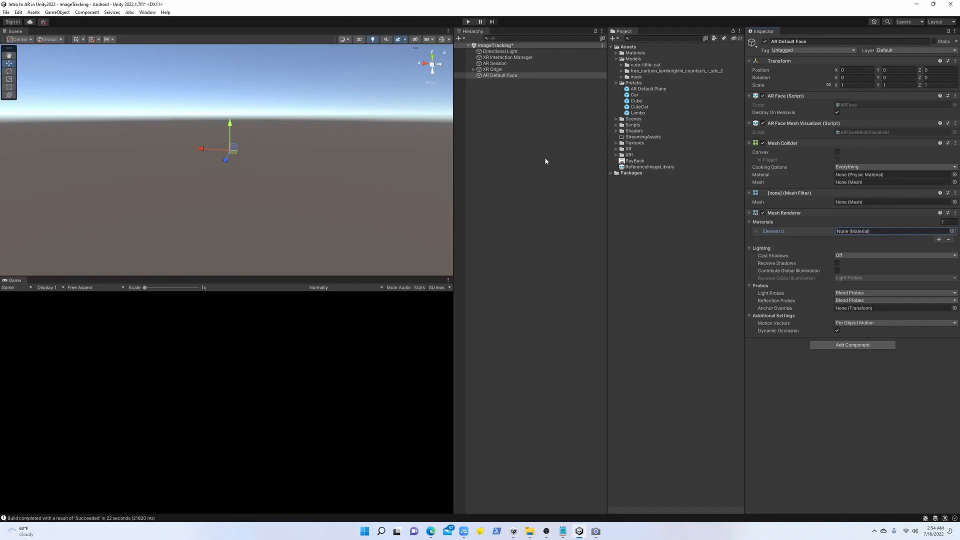
# Give XR Origin an AR Face Manager component
pyautogui.click(930, 4)
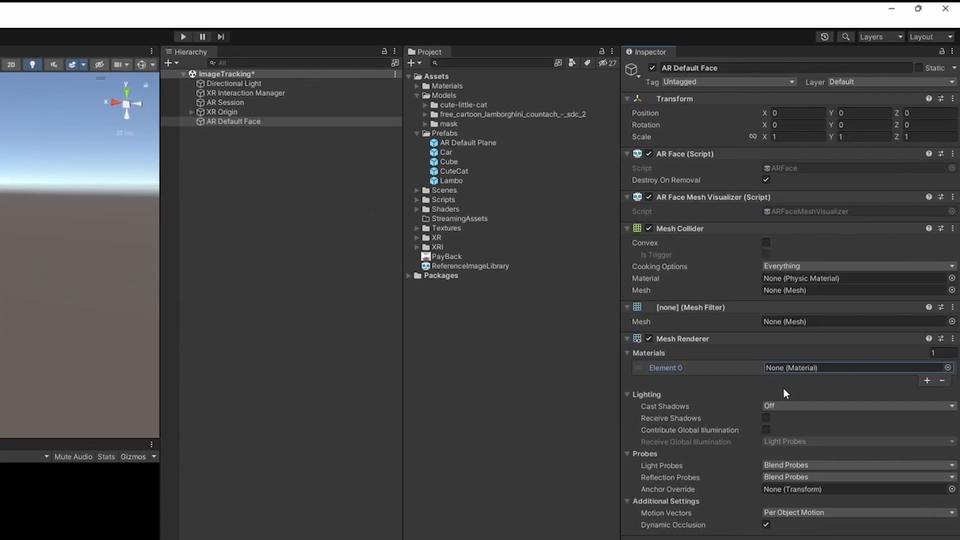
pyautogui.click(222, 111)
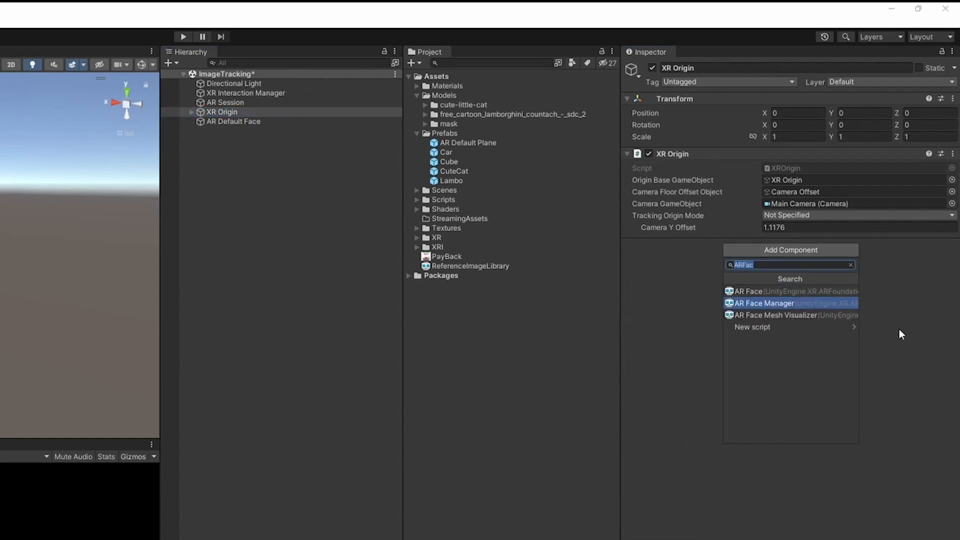
pyautogui.click(761, 303)
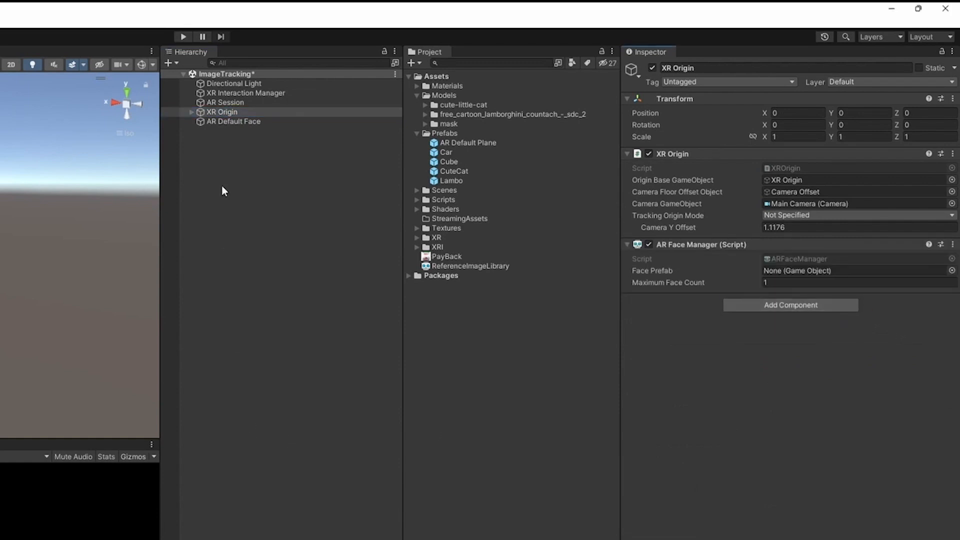
pyautogui.click(234, 121)
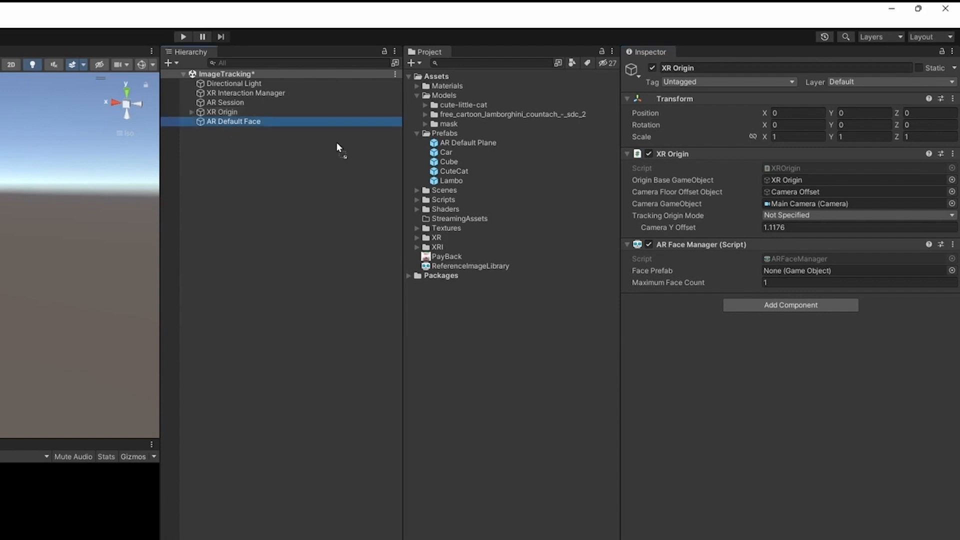
# Make AR Default Face a prefab, remove it from the scene and assign it as the Face Prefab
pyautogui.click(467, 143)
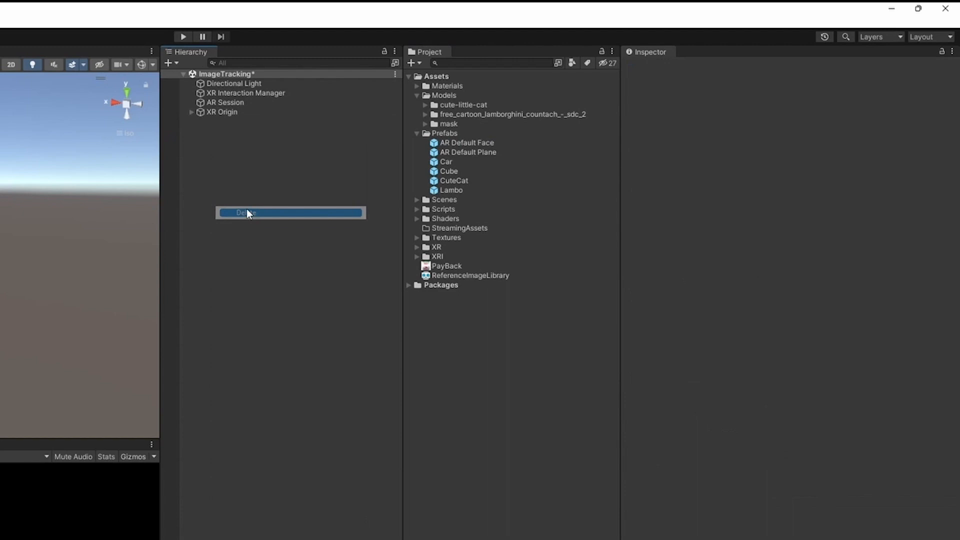
pyautogui.click(222, 112)
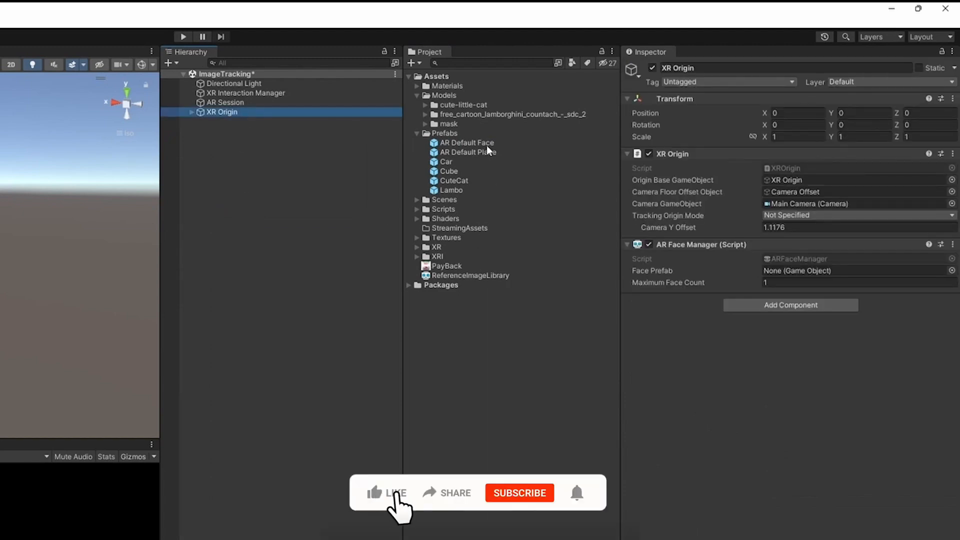
pyautogui.click(386, 493)
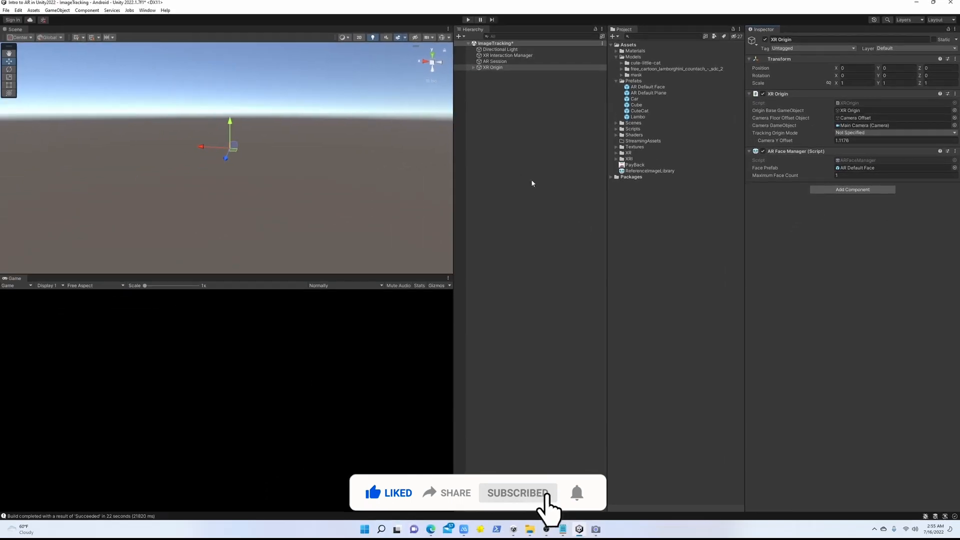
pyautogui.click(492, 67)
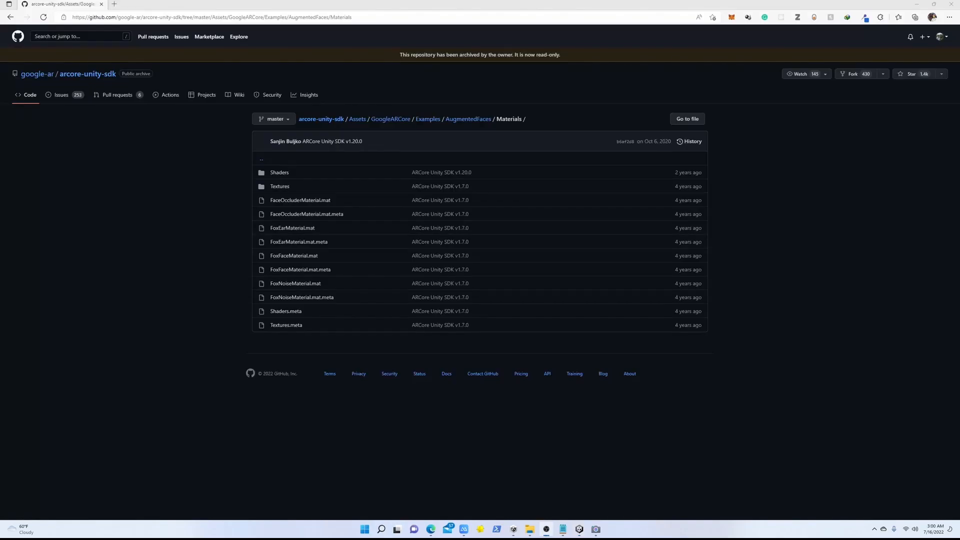
pyautogui.moveTo(591, 339)
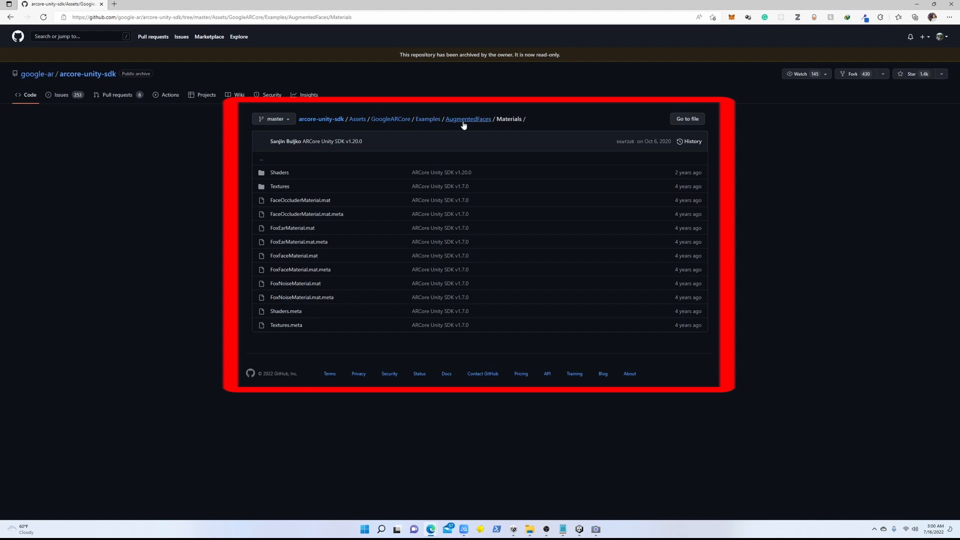
# Browse the AugmentedFaces Materials in the ARCore Unity SDK repo, download it as ZIP and extract the Materials folder
pyautogui.click(468, 119)
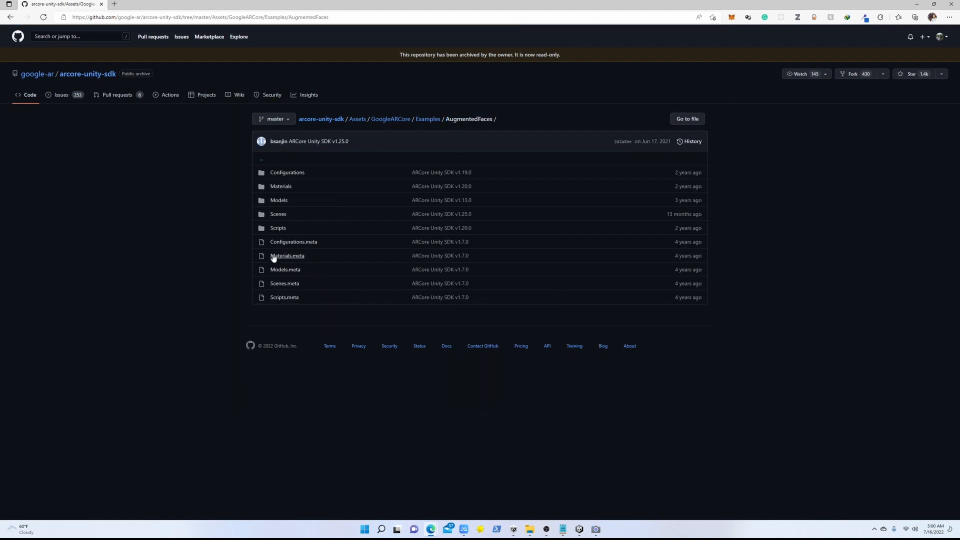
pyautogui.click(280, 186)
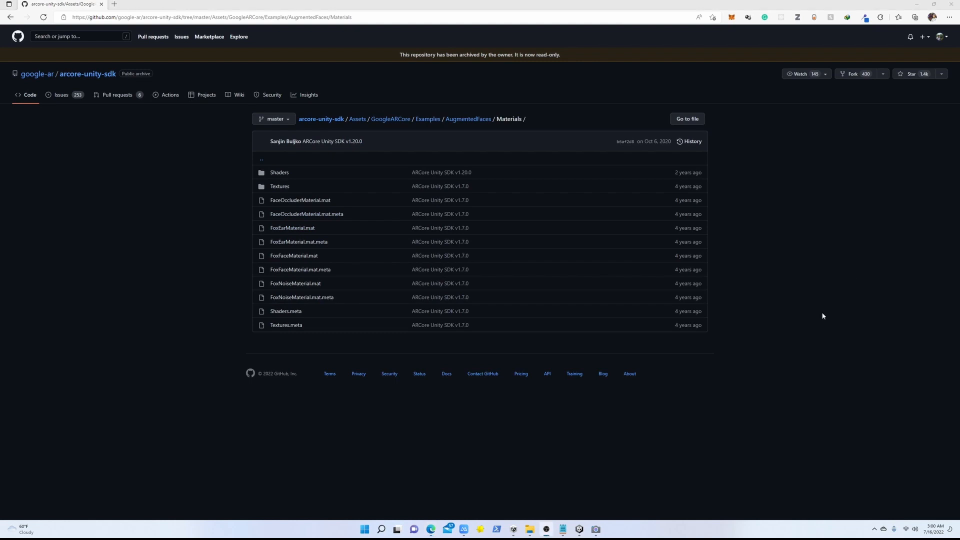
pyautogui.click(90, 73)
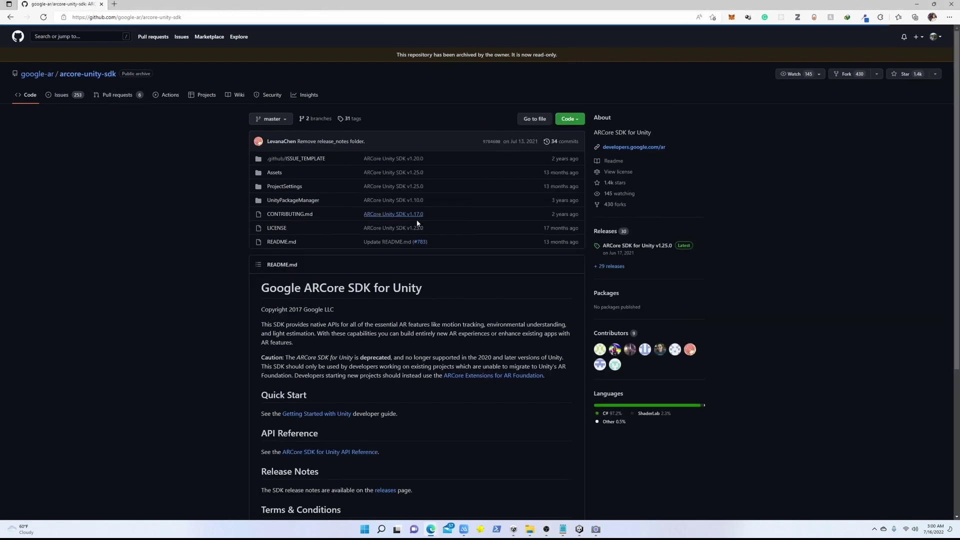
pyautogui.click(568, 118)
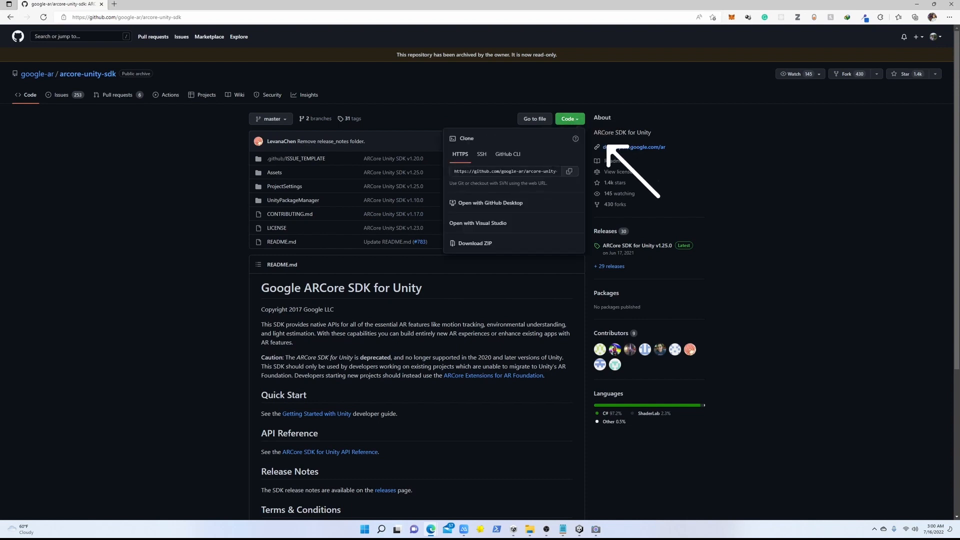
pyautogui.moveTo(474, 243)
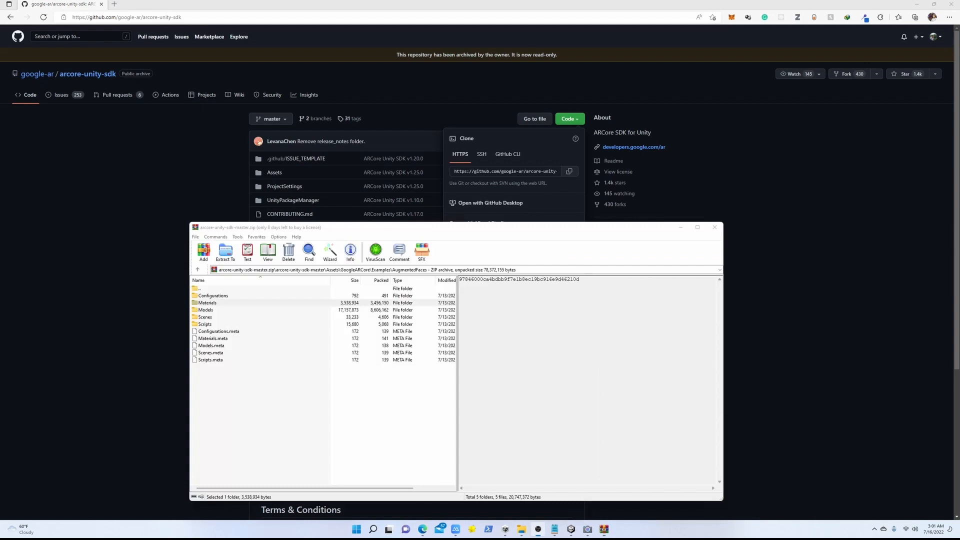
pyautogui.click(207, 302)
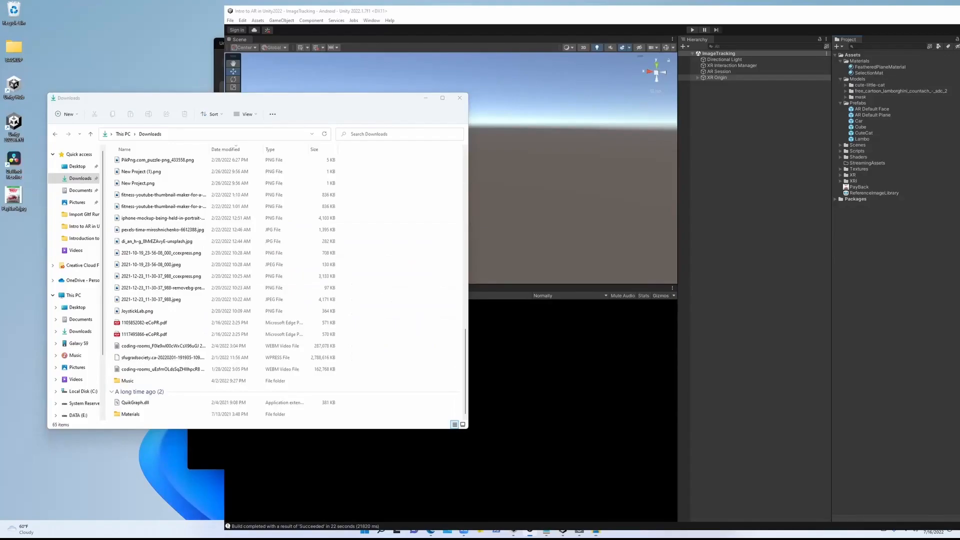
# Select the extracted Materials folder in Downloads to bring into the project's Materials assets
pyautogui.click(130, 414)
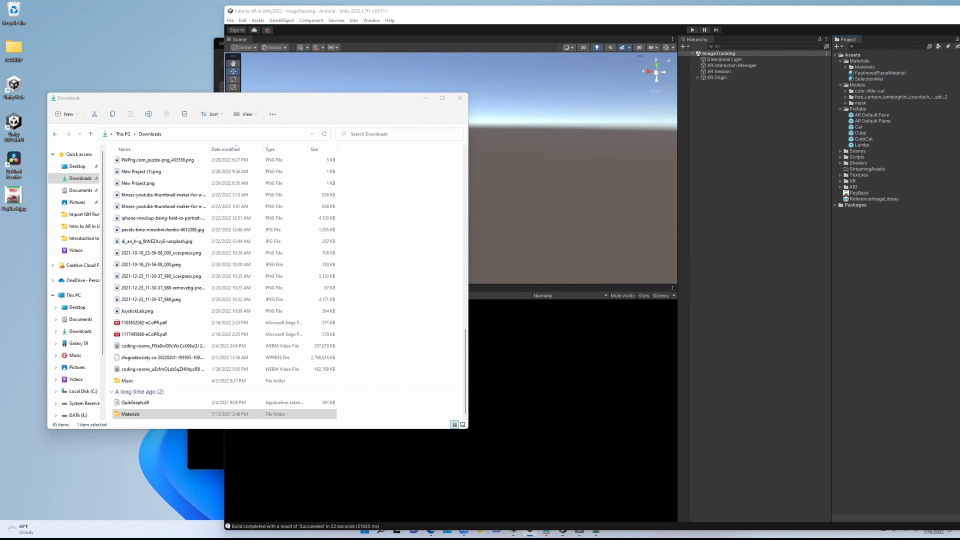
pyautogui.moveTo(919, 72)
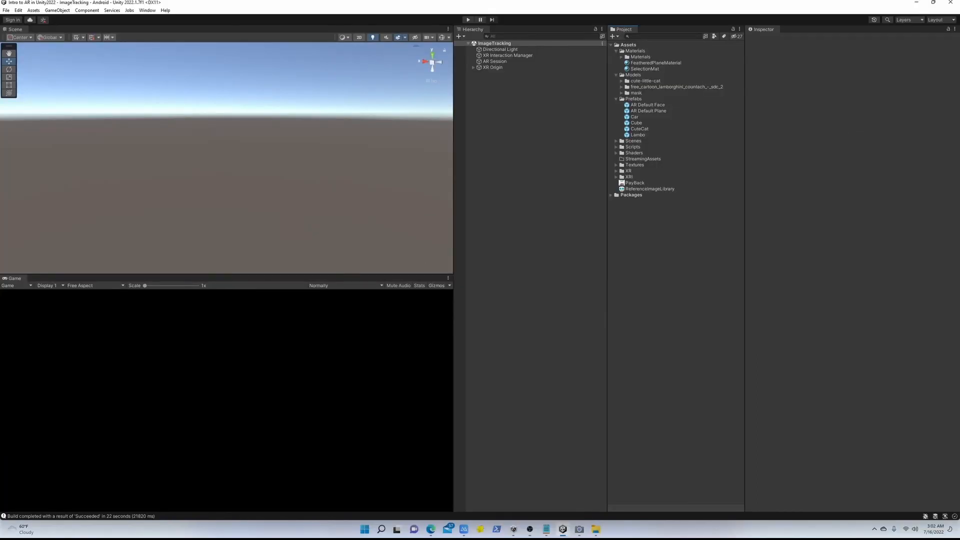
# Preview FoxEarMaterial, FoxFaceMaterial and FoxNoseMaterial from the imported Materials folder
pyautogui.click(495, 61)
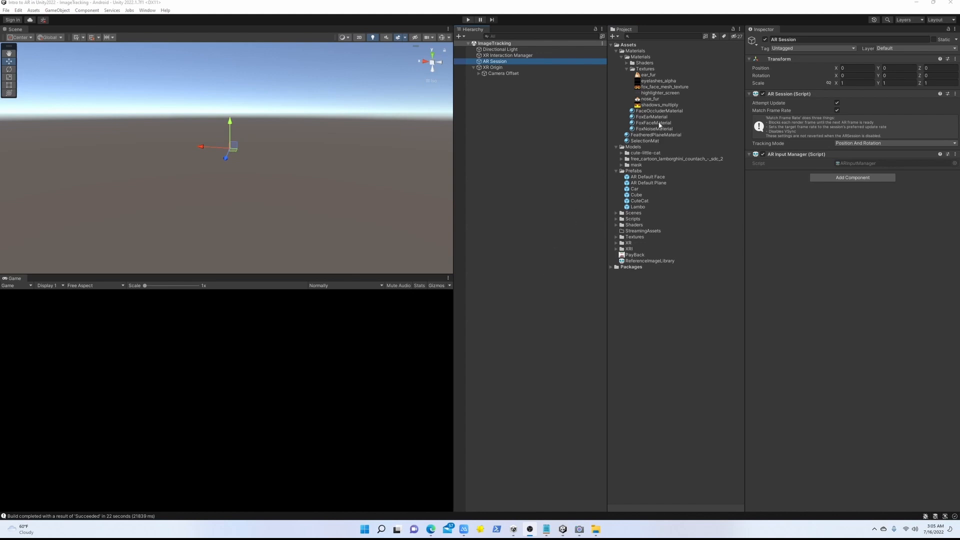
pyautogui.click(652, 122)
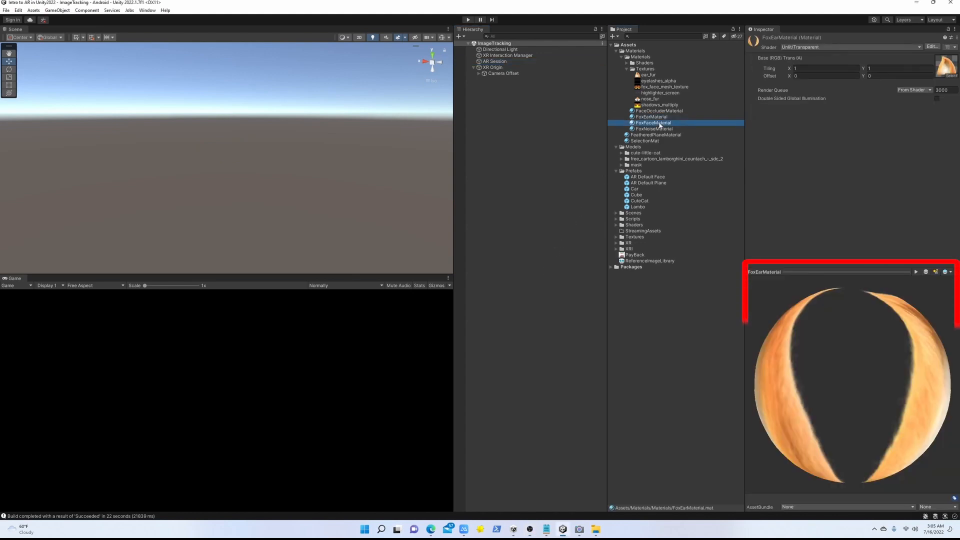
pyautogui.click(653, 122)
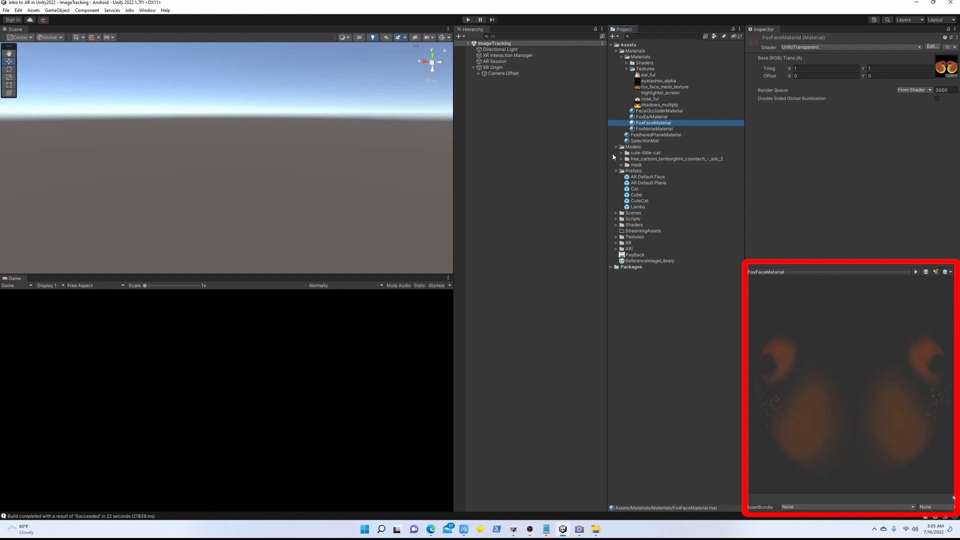
pyautogui.click(652, 129)
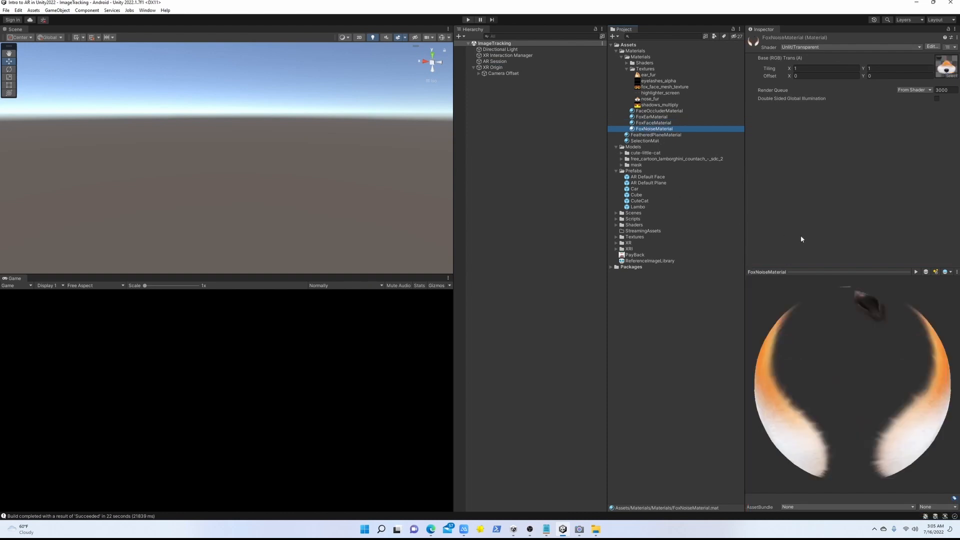
pyautogui.moveTo(659, 212)
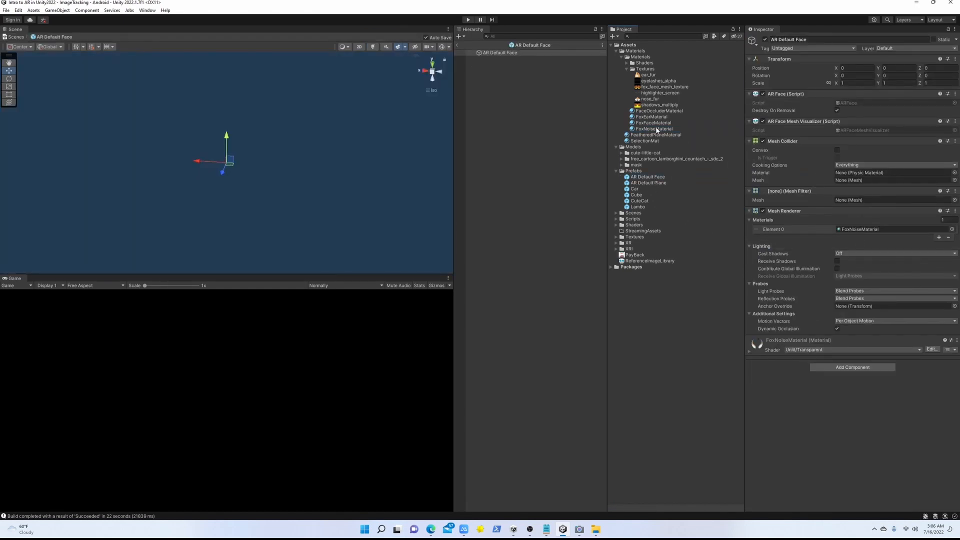
# Set the AR Default Face prefab's Mesh Renderer Element 0 to FoxNoseMaterial
pyautogui.click(863, 228)
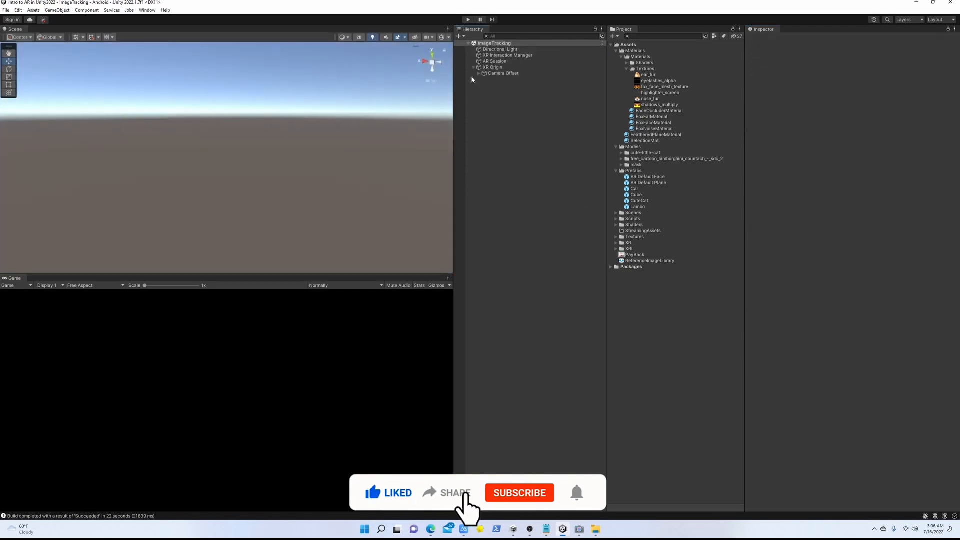
# Select Main Camera under XR Origin > Camera Offset and check AR Camera Manager Facing Direction is User
pyautogui.click(507, 79)
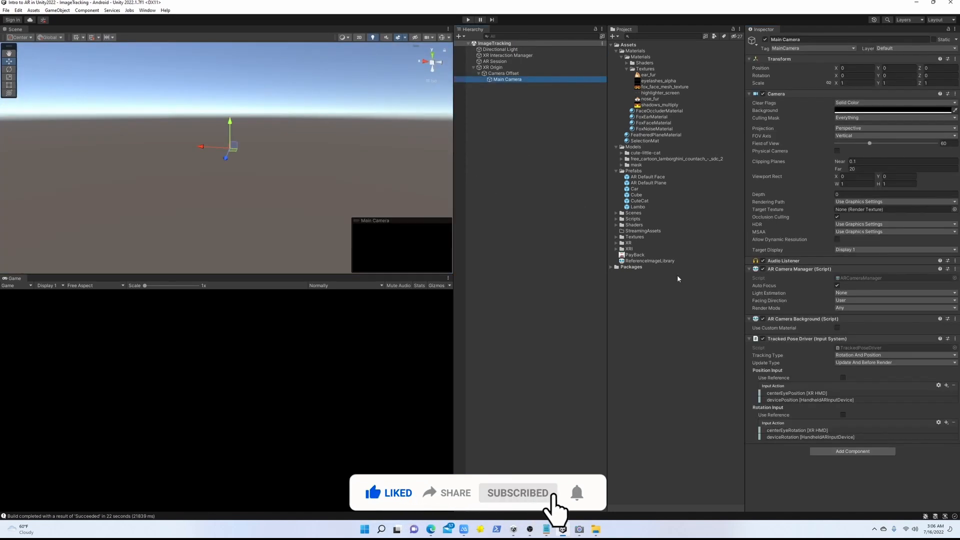
pyautogui.click(894, 300)
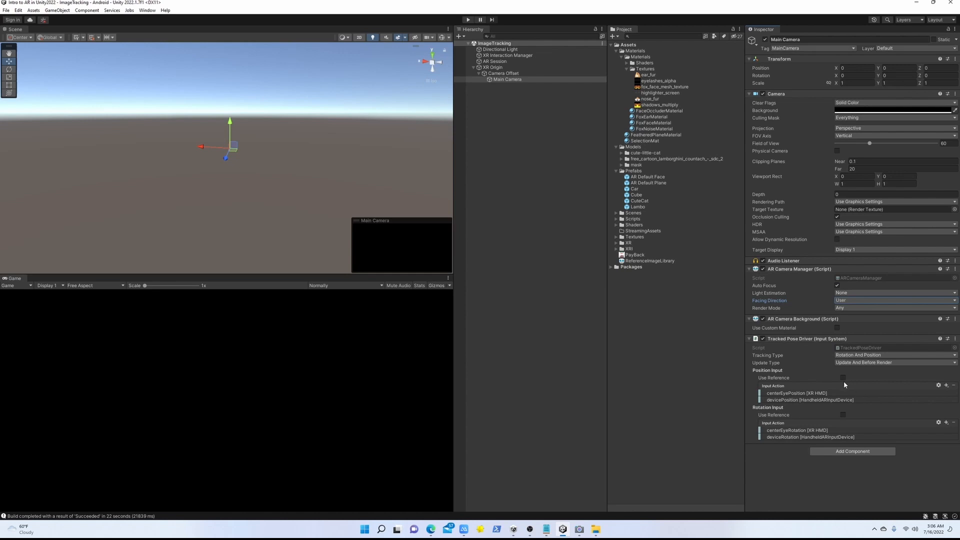
pyautogui.moveTo(844, 402)
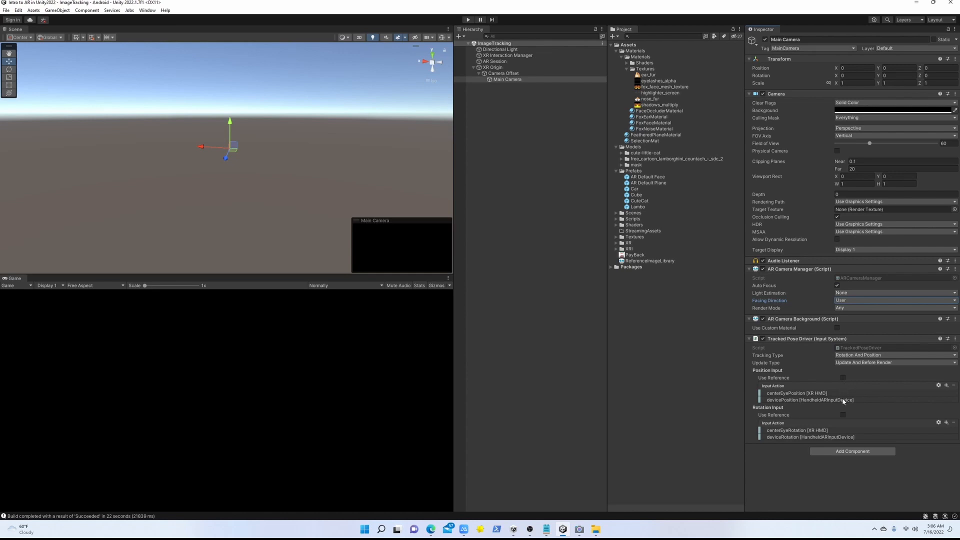
pyautogui.moveTo(843, 402)
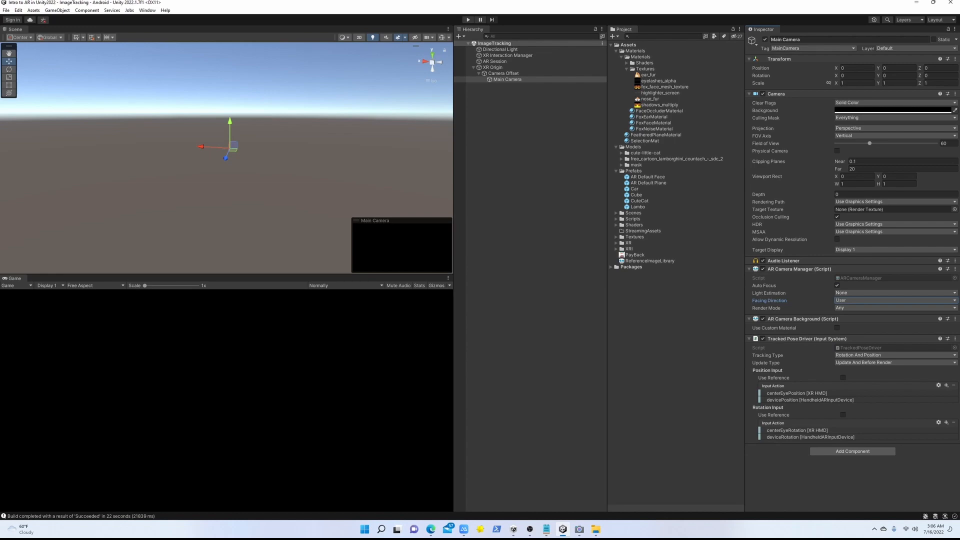